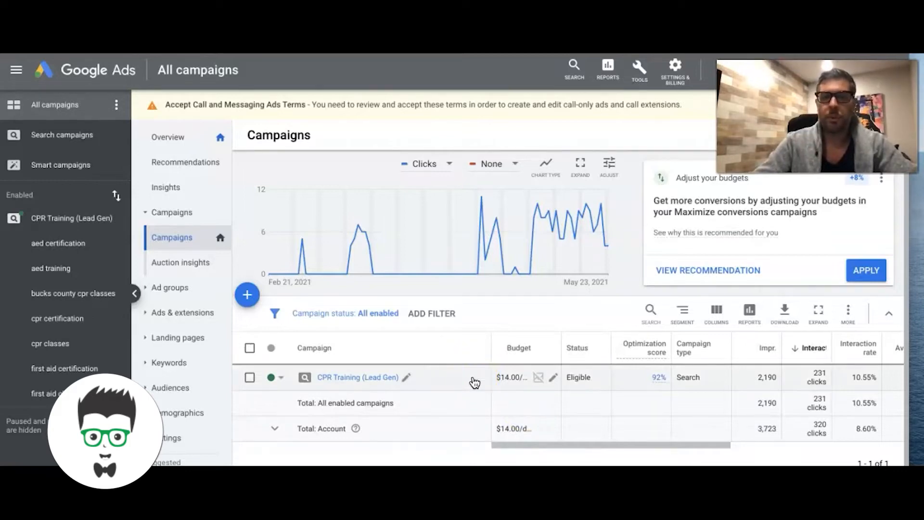
{"action": "mouse_move", "coordinate": [553, 377]}
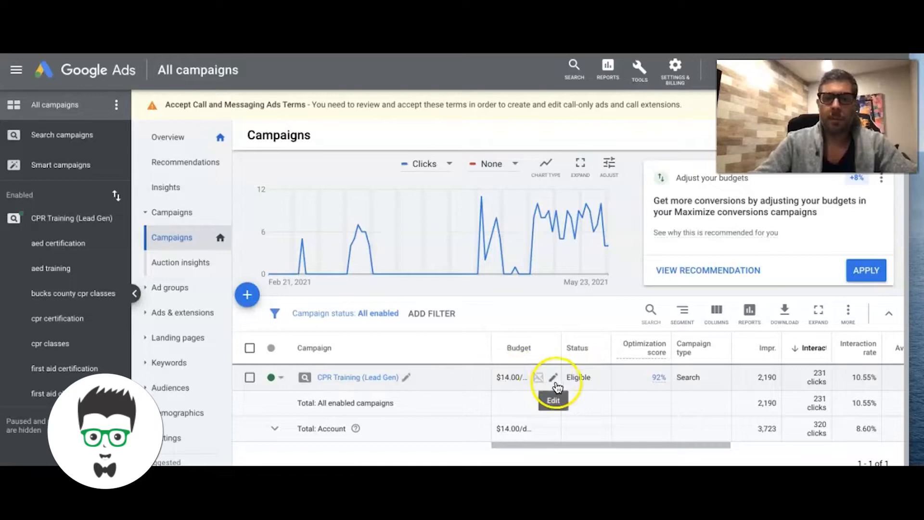
{"action": "mouse_move", "coordinate": [480, 275]}
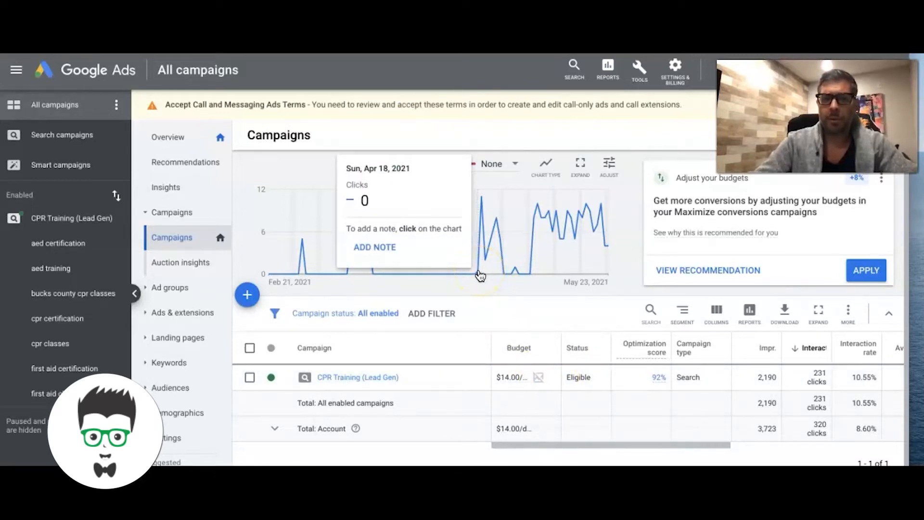
{"action": "mouse_move", "coordinate": [519, 308]}
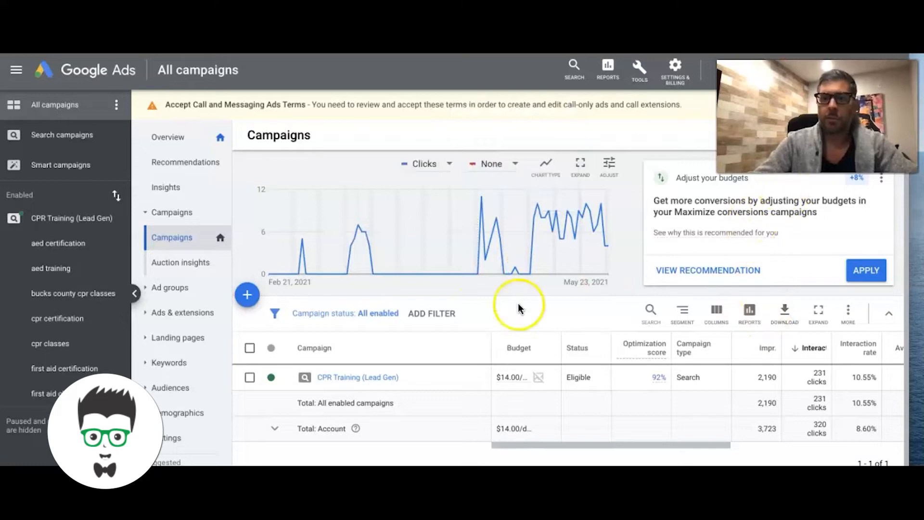
{"action": "mouse_move", "coordinate": [498, 341]}
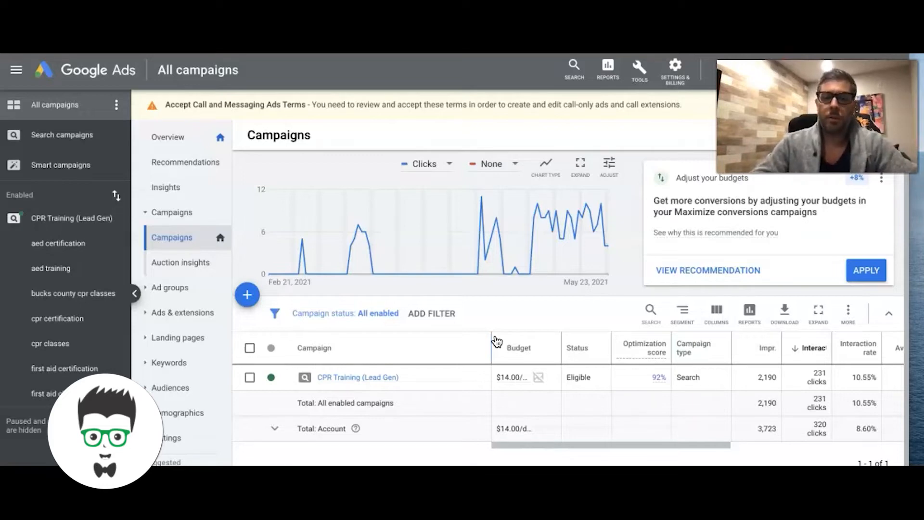
{"action": "mouse_move", "coordinate": [872, 443]}
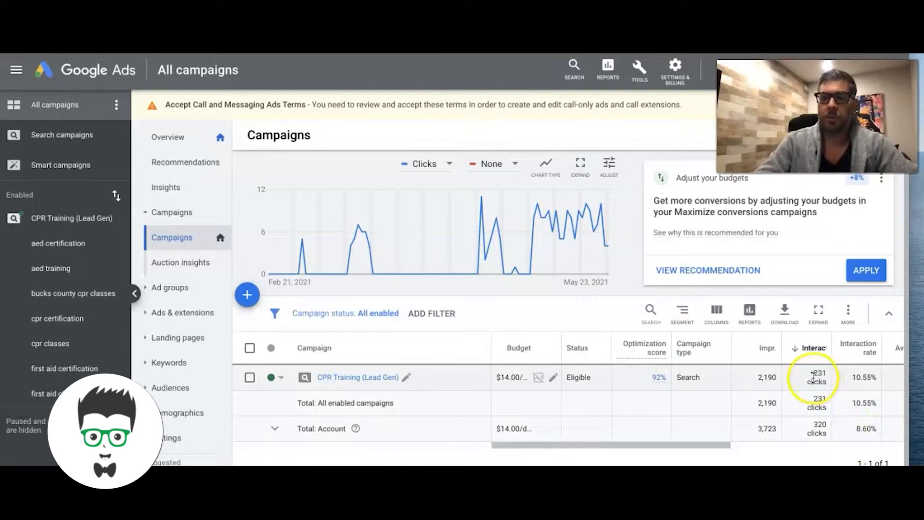
{"action": "mouse_move", "coordinate": [366, 381]}
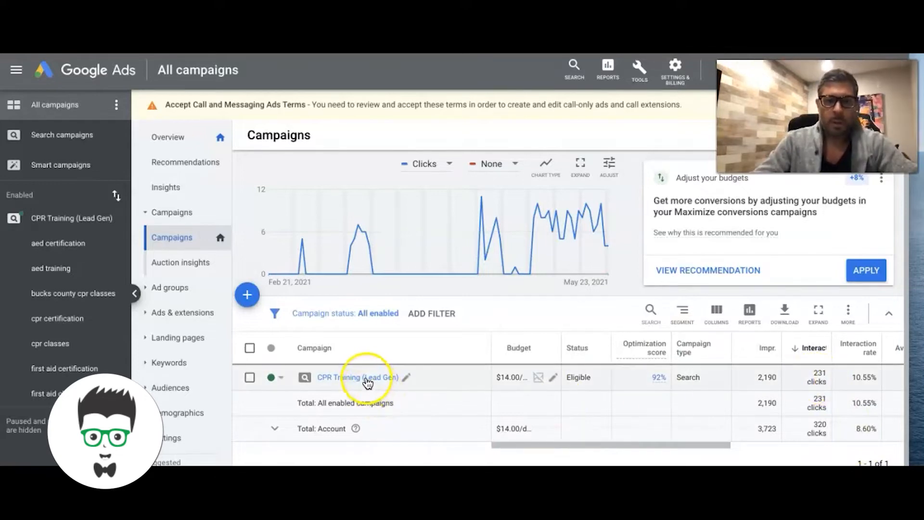
Open the CPR Training (Lead Gen) campaign's Search Keywords table, sorted by clicks
{"action": "left_click", "coordinate": [356, 377]}
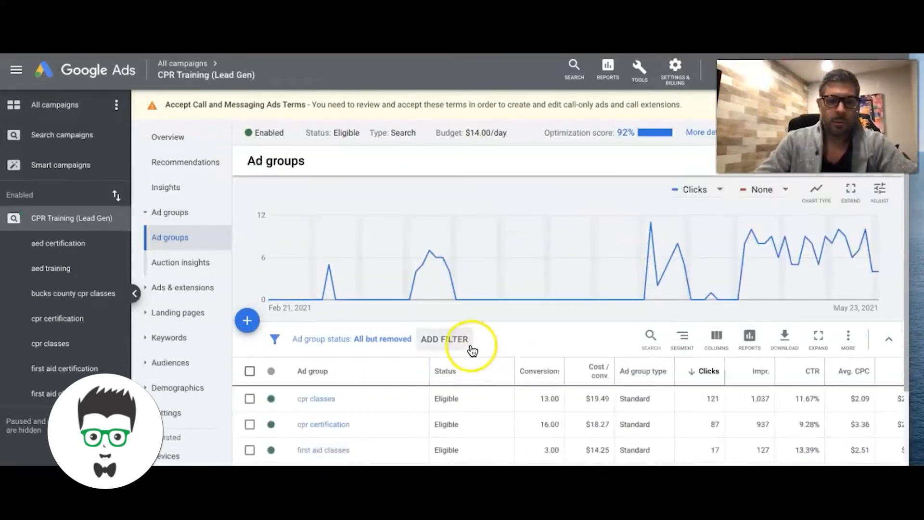
{"action": "left_click", "coordinate": [182, 313]}
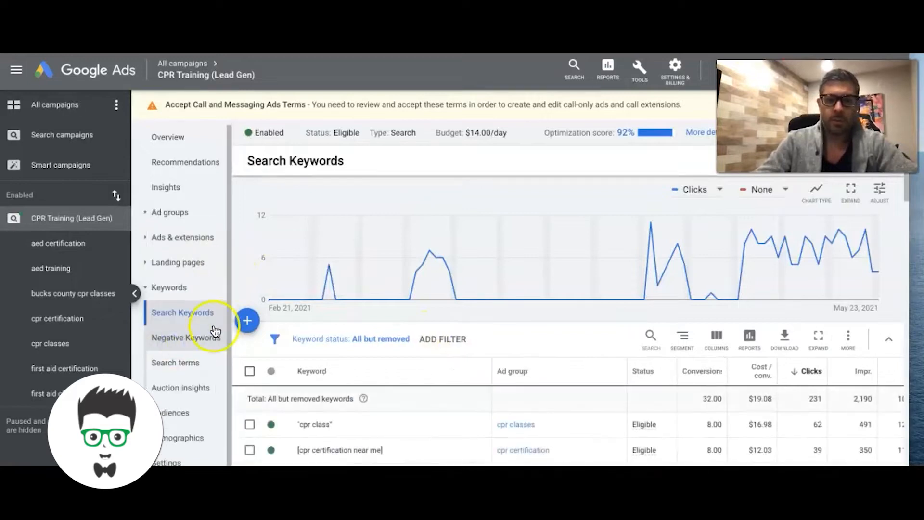
{"action": "scroll", "scroll_direction": "down", "scroll_amount": 3}
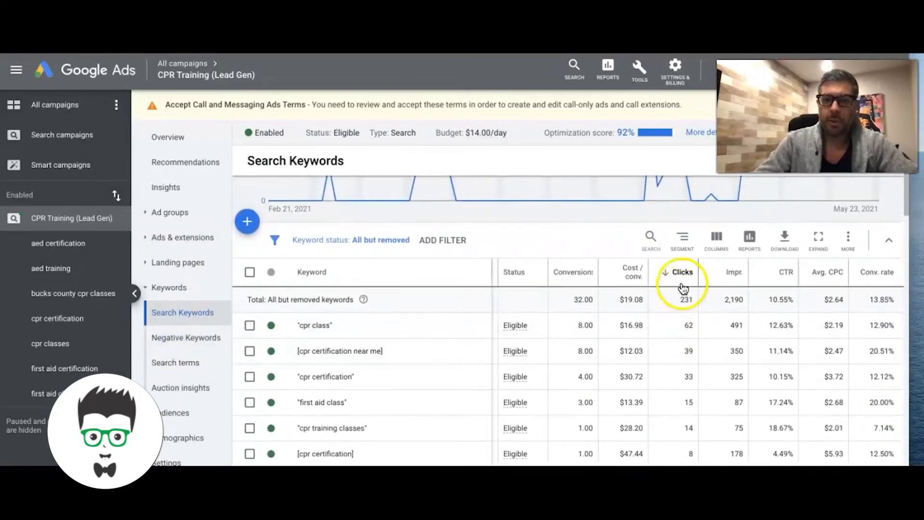
{"action": "scroll", "scroll_direction": "down", "scroll_amount": 3}
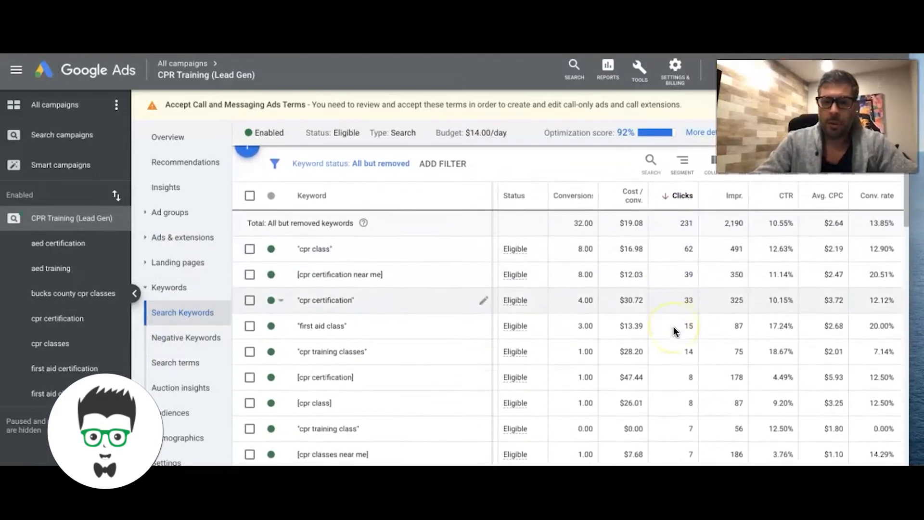
{"action": "scroll", "scroll_direction": "down", "scroll_amount": 3}
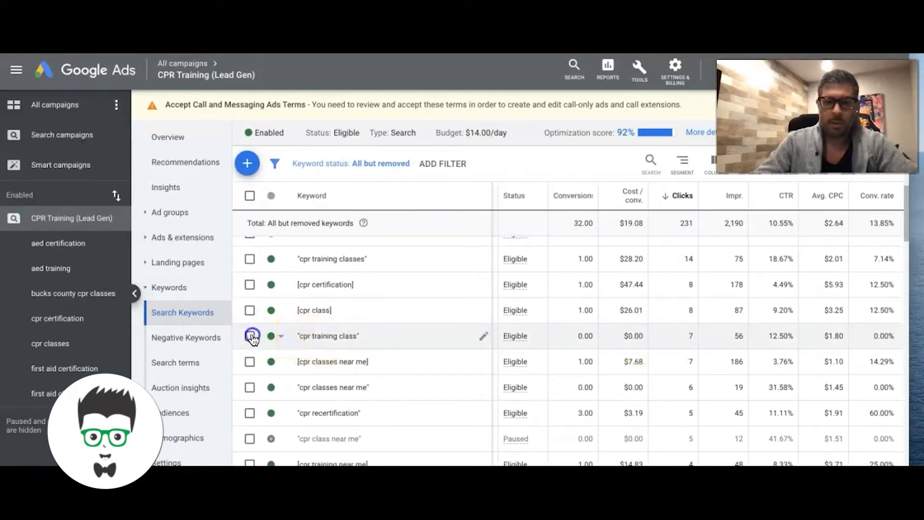
Check the zero-conversion keywords "cpr training class" and "cpr classes near me"
{"action": "left_click", "coordinate": [250, 336]}
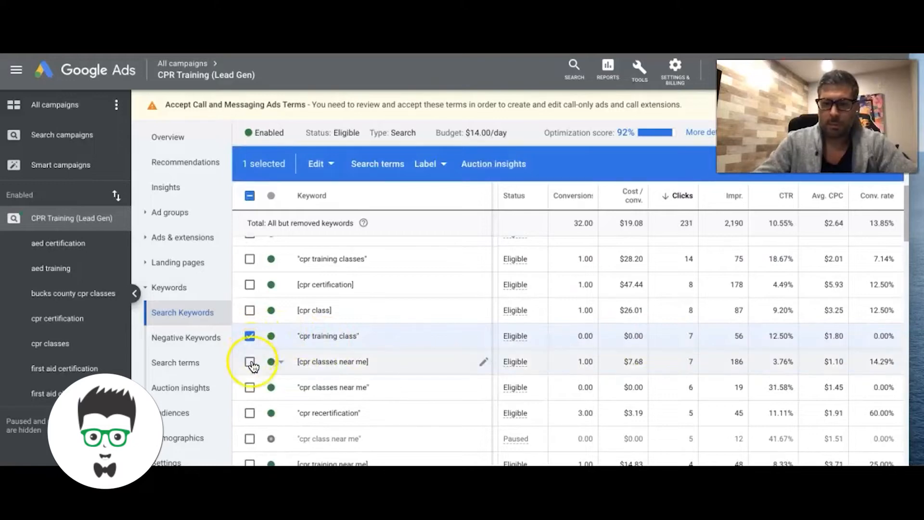
{"action": "left_click", "coordinate": [249, 388]}
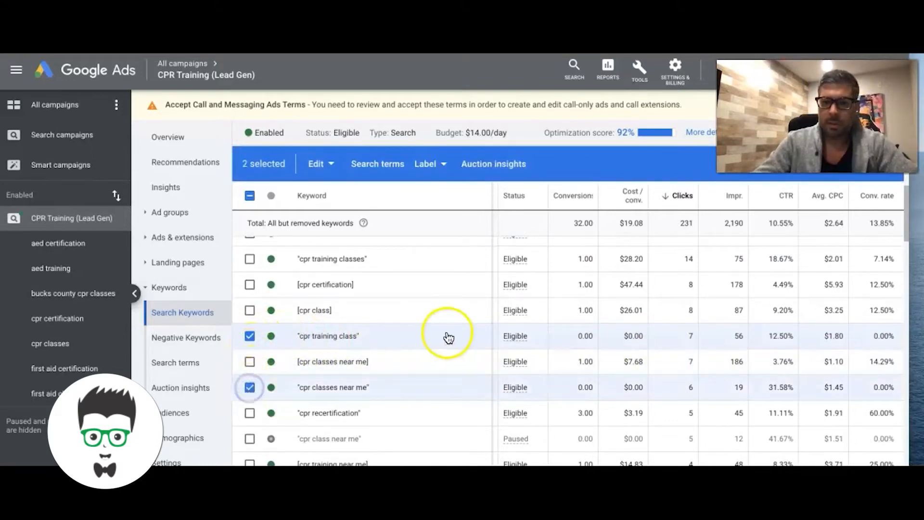
{"action": "scroll", "scroll_direction": "up", "scroll_amount": 3}
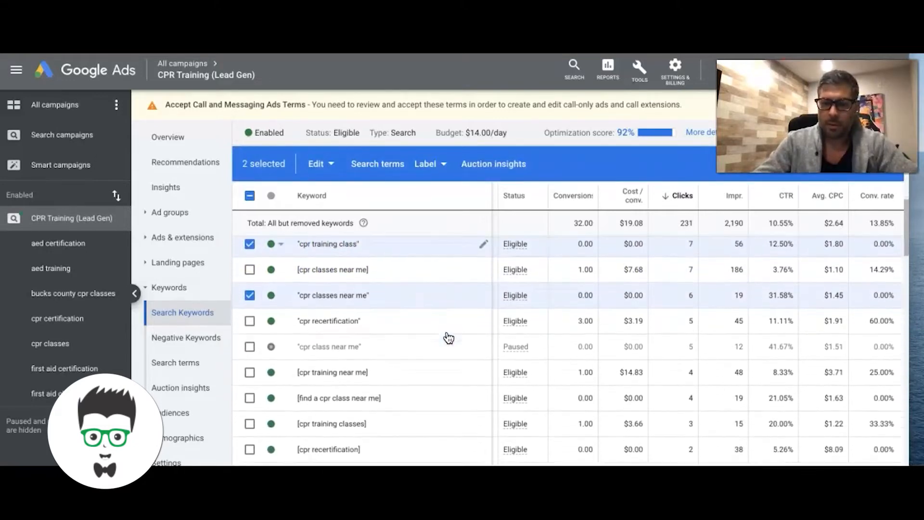
{"action": "scroll", "scroll_direction": "up", "scroll_amount": 3}
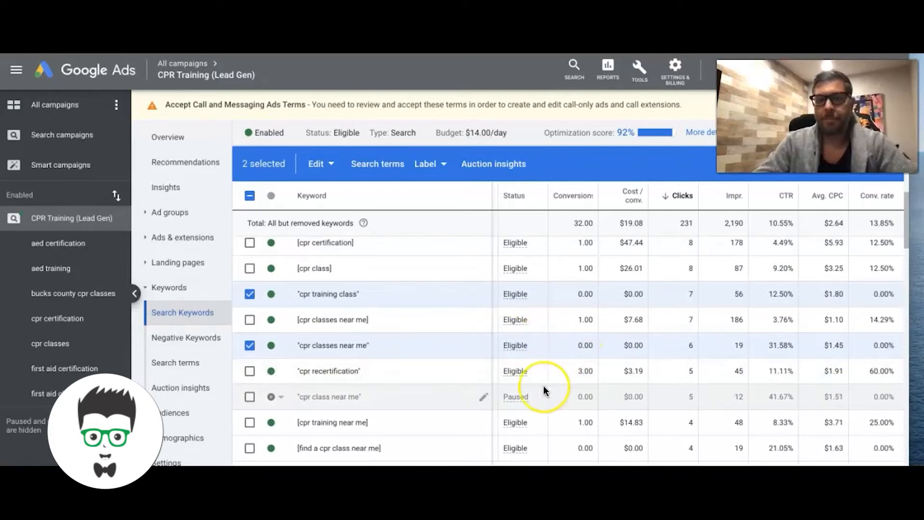
{"action": "mouse_move", "coordinate": [528, 342]}
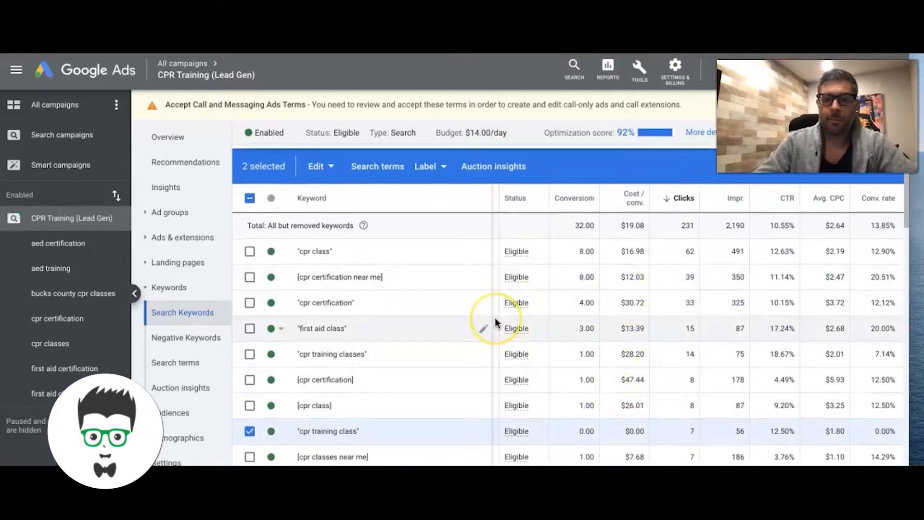
{"action": "scroll", "scroll_direction": "down", "scroll_amount": 3}
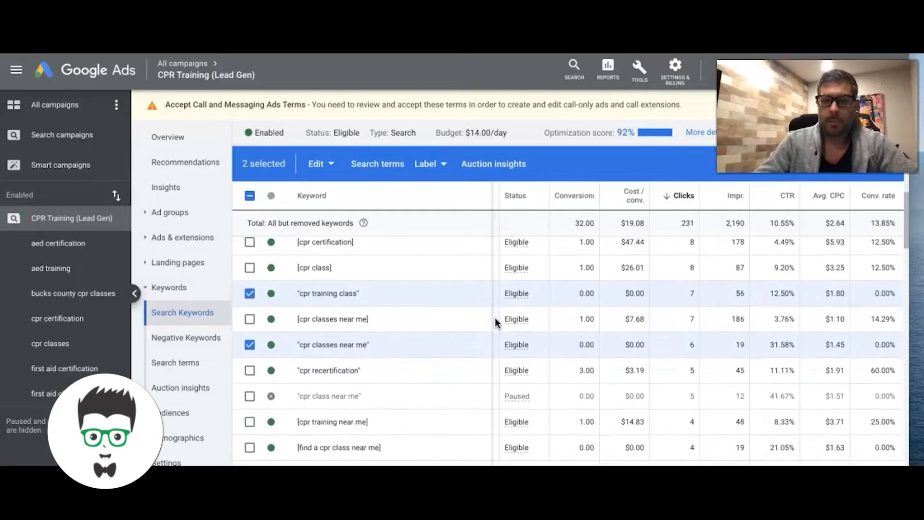
{"action": "scroll", "scroll_direction": "down", "scroll_amount": 3}
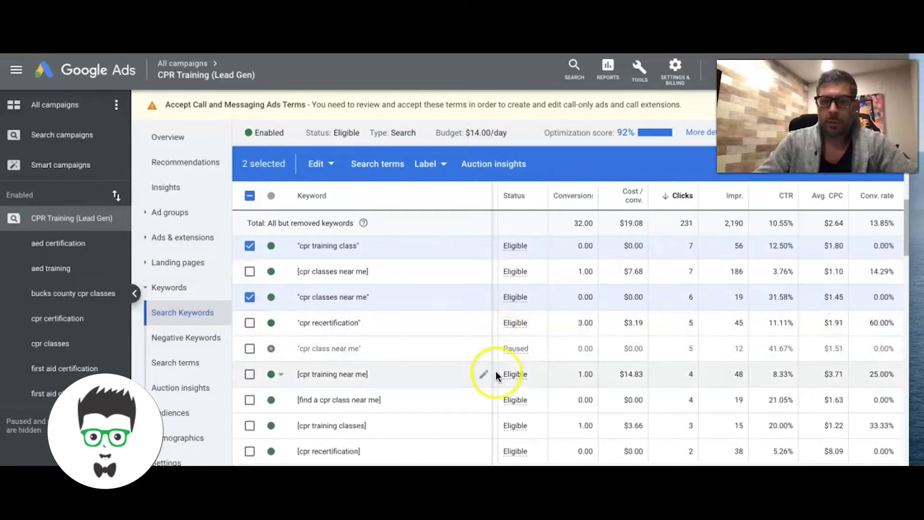
{"action": "mouse_move", "coordinate": [375, 300]}
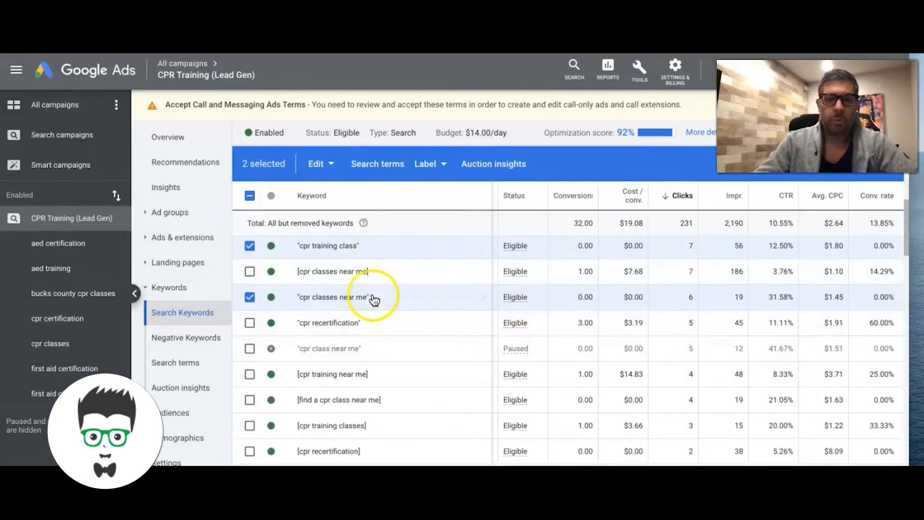
{"action": "mouse_move", "coordinate": [482, 341]}
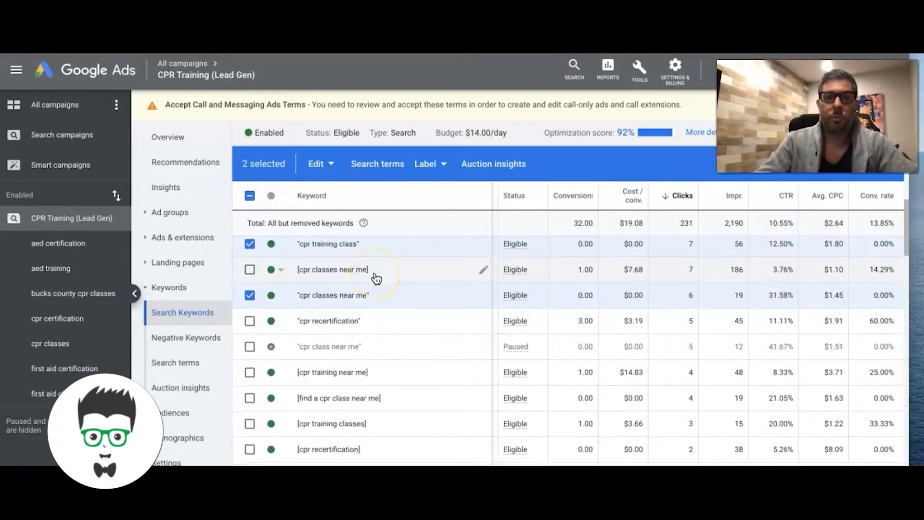
{"action": "mouse_move", "coordinate": [580, 310]}
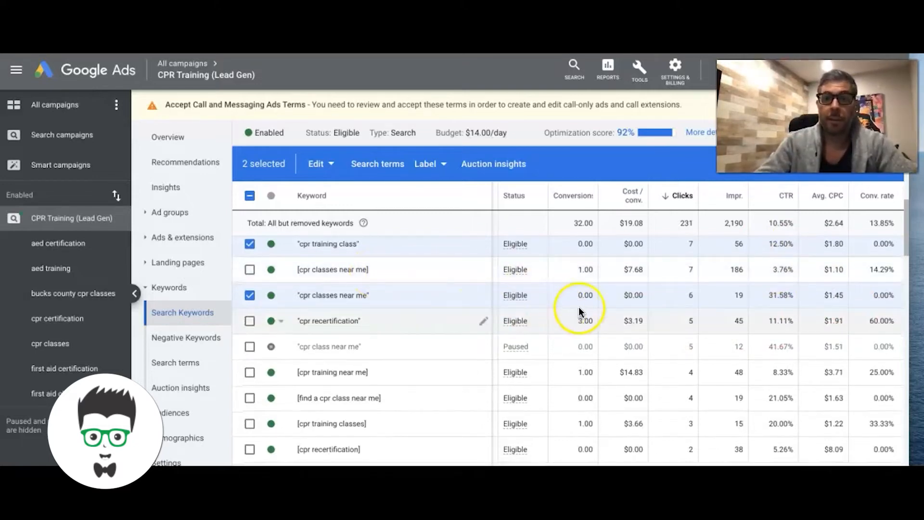
{"action": "mouse_move", "coordinate": [683, 321]}
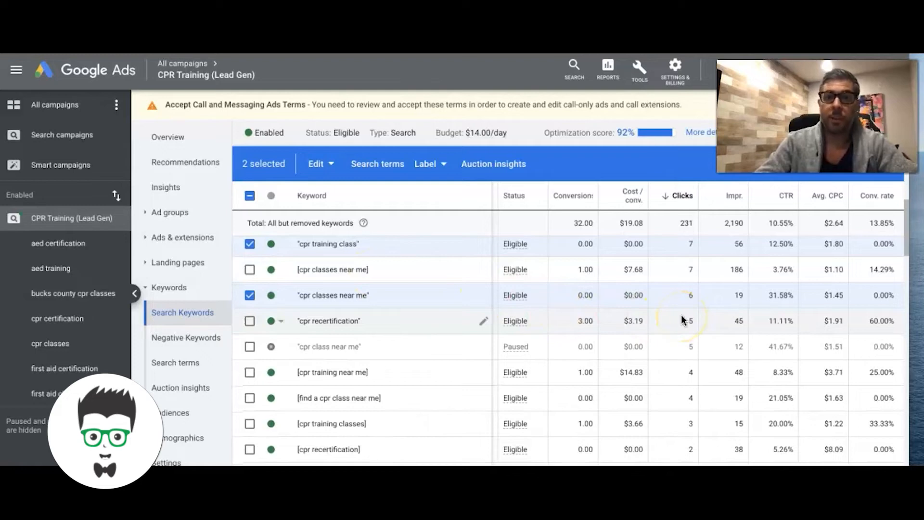
{"action": "mouse_move", "coordinate": [661, 335]}
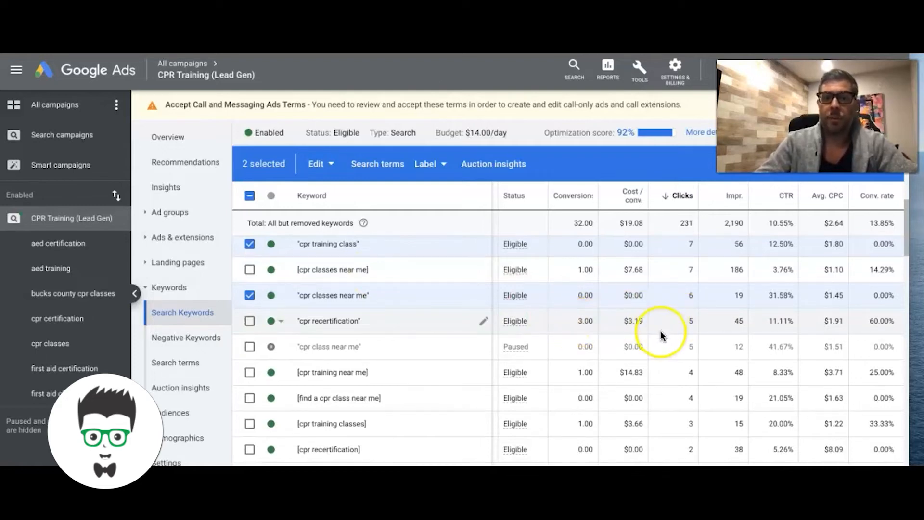
{"action": "mouse_move", "coordinate": [423, 326]}
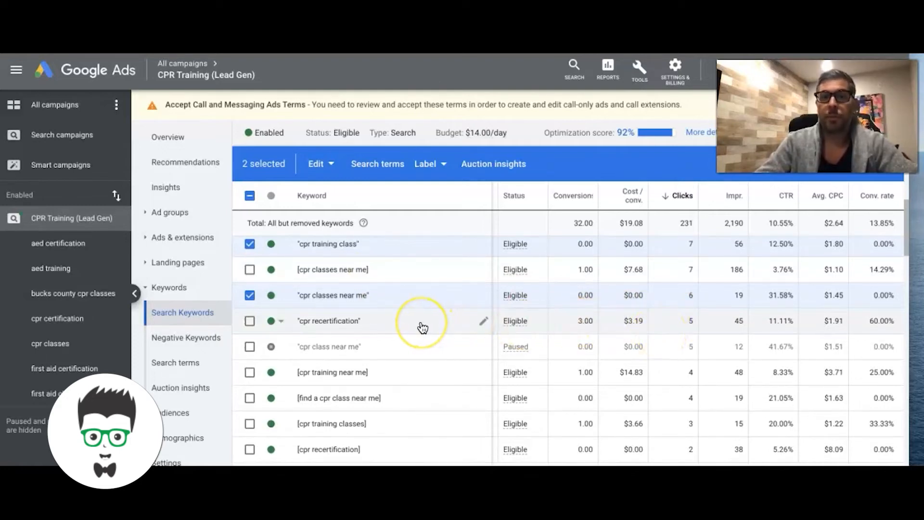
{"action": "mouse_move", "coordinate": [382, 320]}
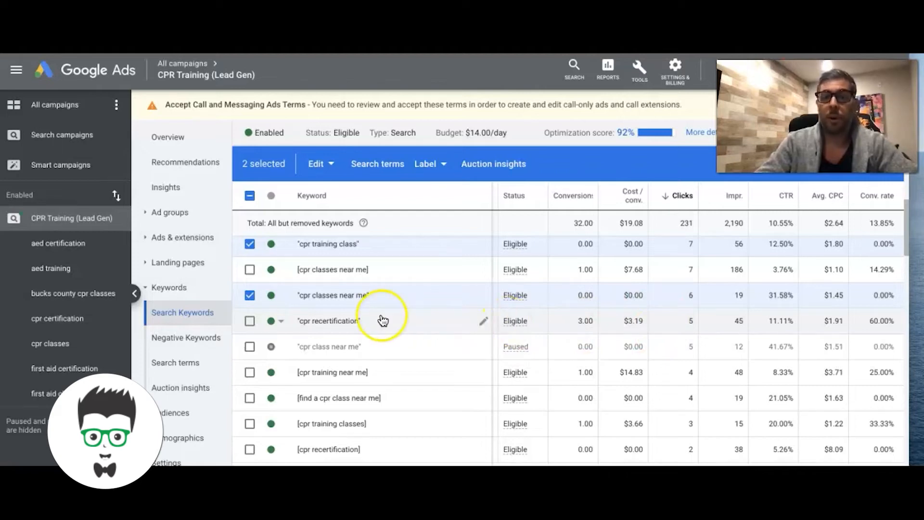
{"action": "mouse_move", "coordinate": [383, 320]}
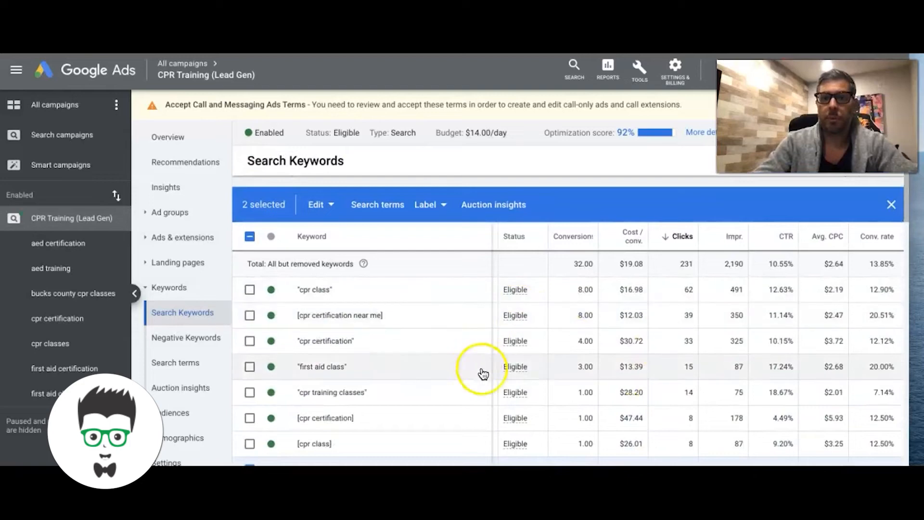
{"action": "scroll", "scroll_direction": "down", "scroll_amount": 3}
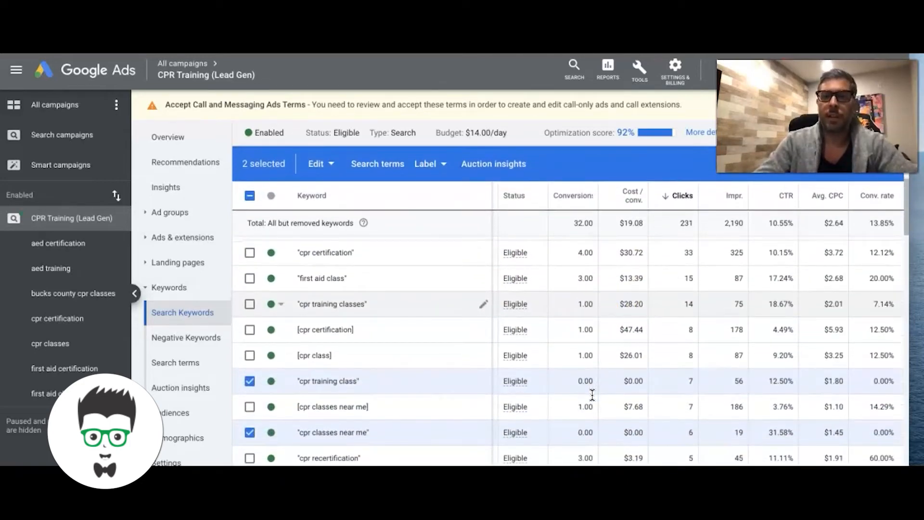
{"action": "scroll", "scroll_direction": "down", "scroll_amount": 3}
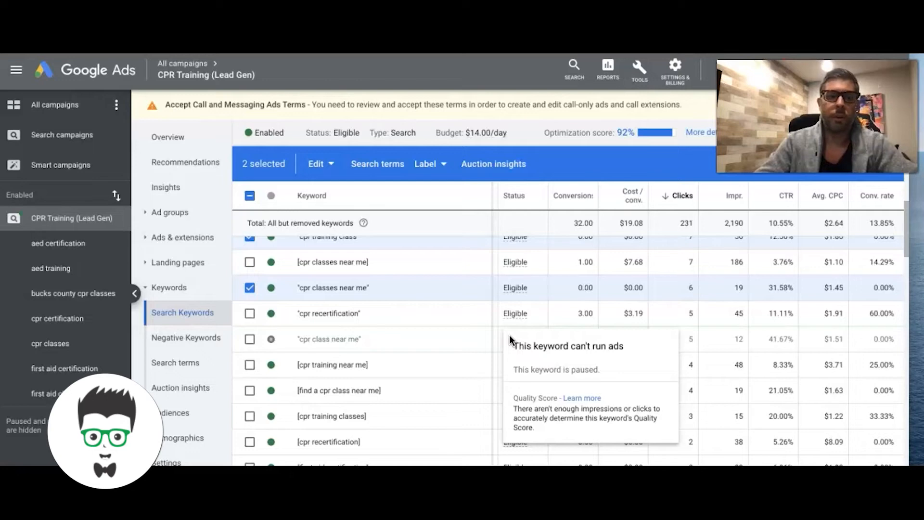
{"action": "mouse_move", "coordinate": [423, 319]}
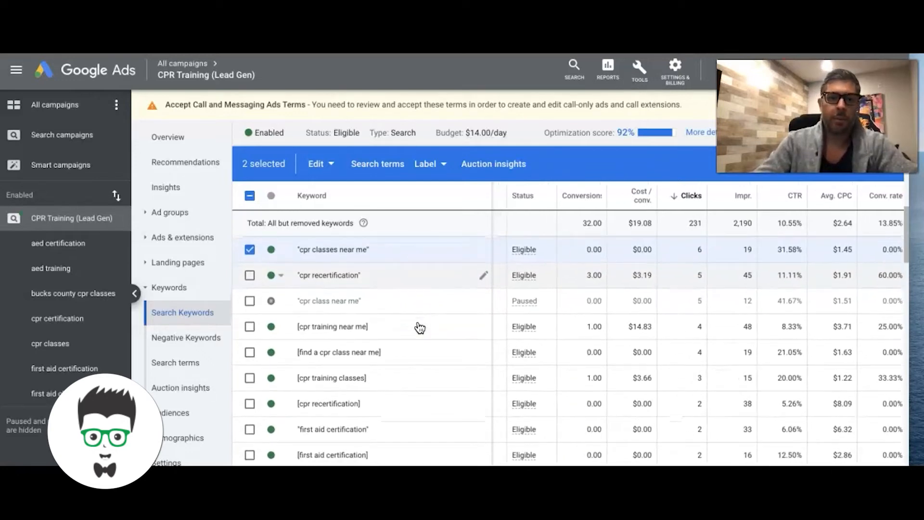
{"action": "scroll", "scroll_direction": "down", "scroll_amount": 3}
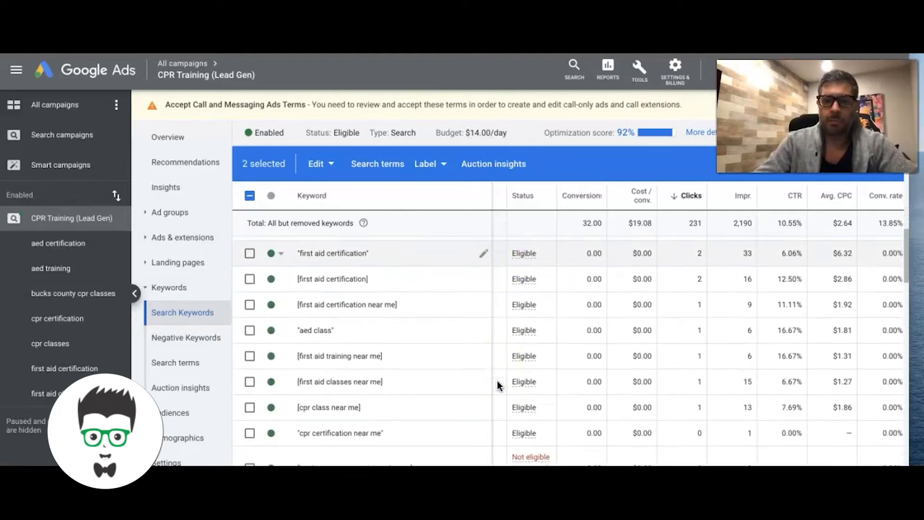
{"action": "scroll", "scroll_direction": "down", "scroll_amount": 3}
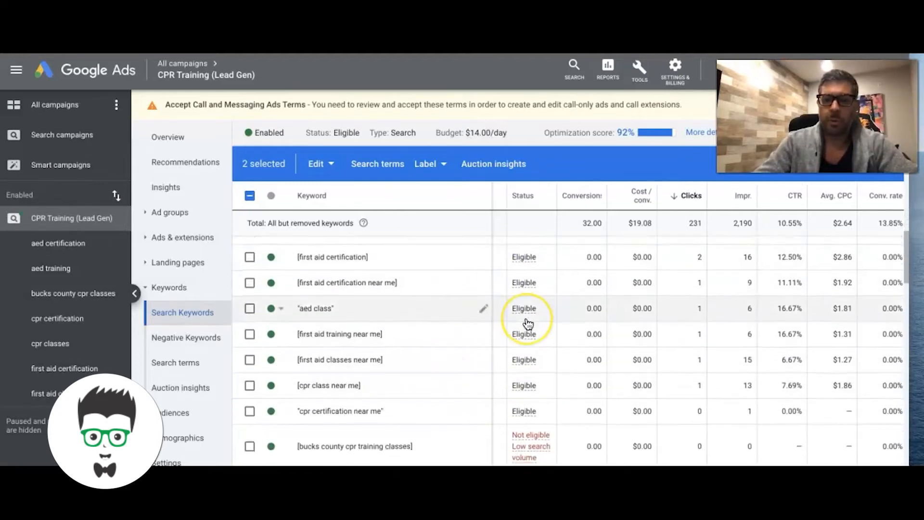
{"action": "scroll", "scroll_direction": "down", "scroll_amount": 3}
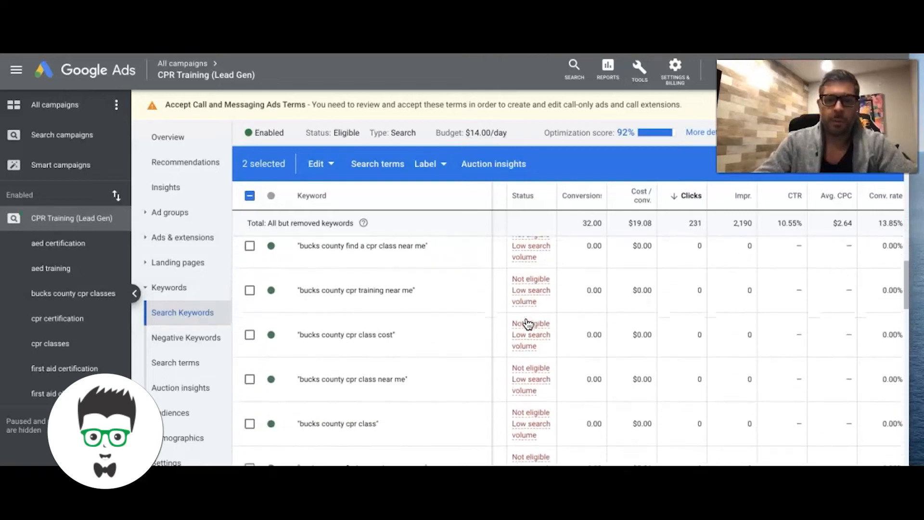
{"action": "scroll", "scroll_direction": "down", "scroll_amount": 3}
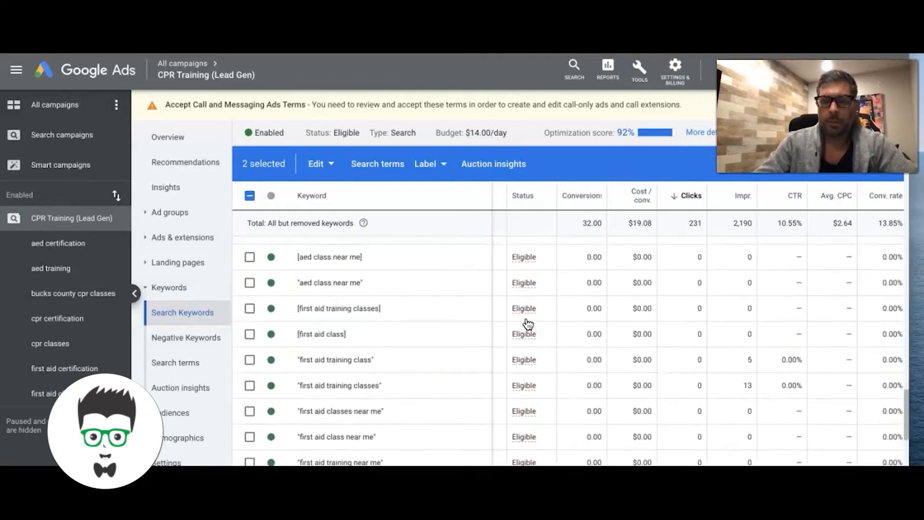
{"action": "scroll", "scroll_direction": "down", "scroll_amount": 3}
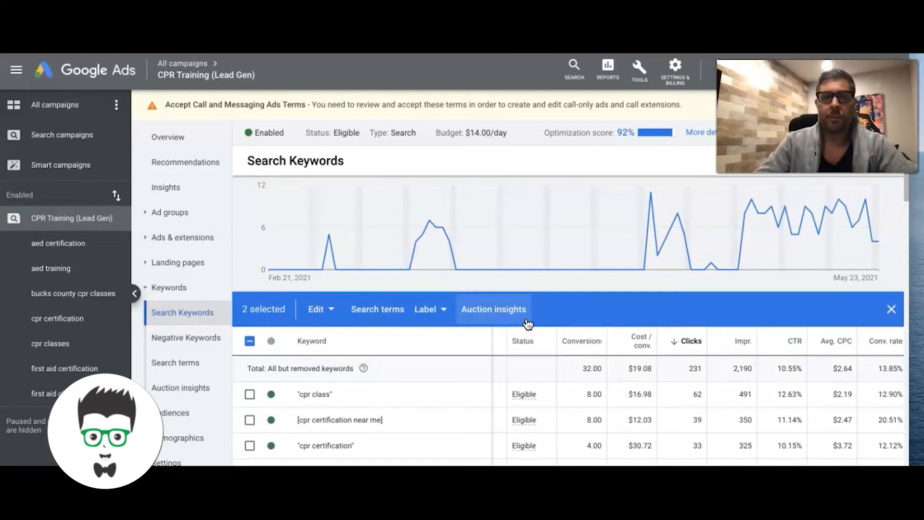
Uncheck "cpr classes near me" so no keywords remain selected
{"action": "scroll", "scroll_direction": "down", "scroll_amount": 3}
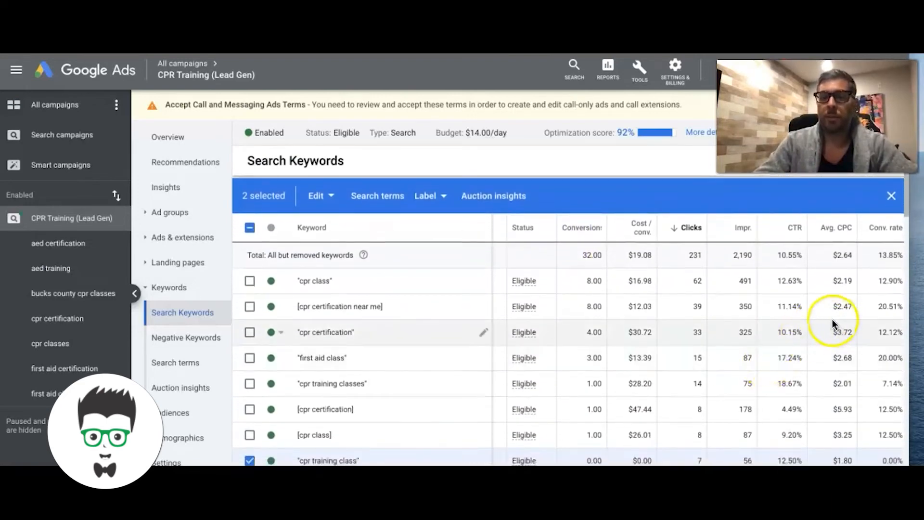
{"action": "mouse_move", "coordinate": [605, 339]}
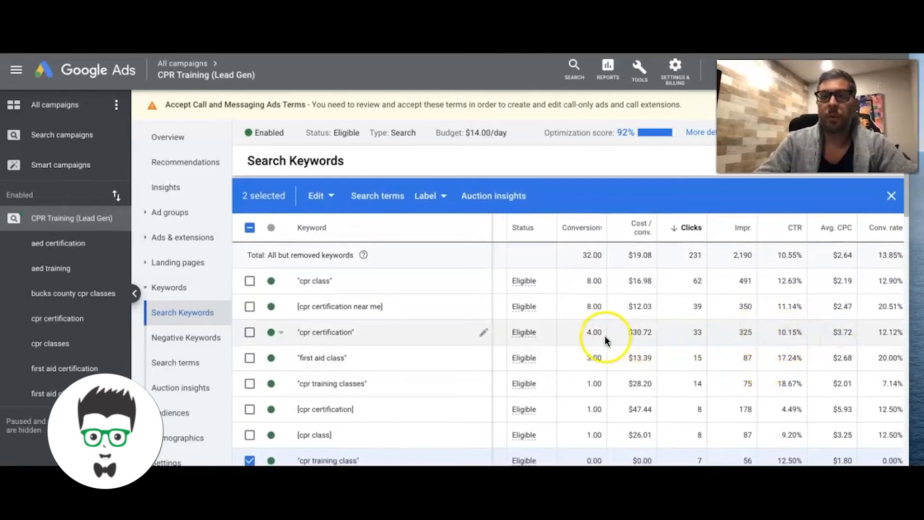
{"action": "mouse_move", "coordinate": [748, 330]}
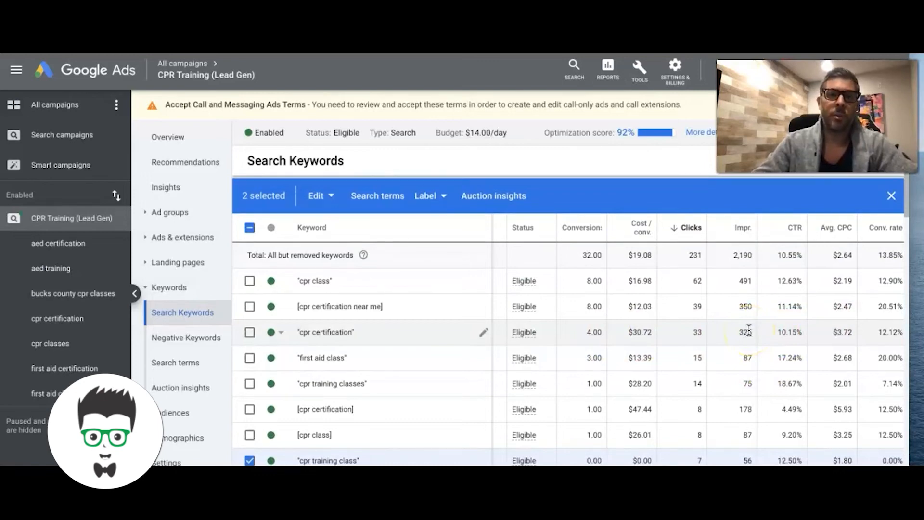
{"action": "scroll", "scroll_direction": "down", "scroll_amount": 3}
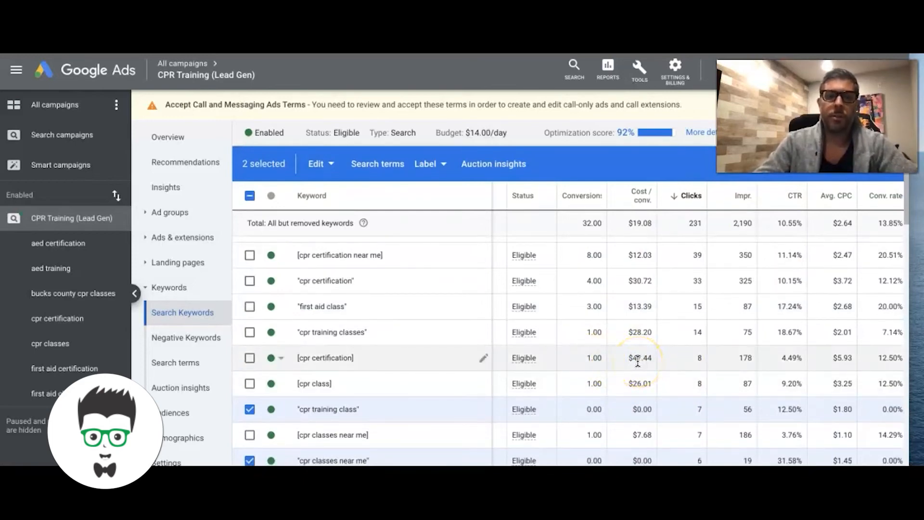
{"action": "left_click", "coordinate": [250, 409]}
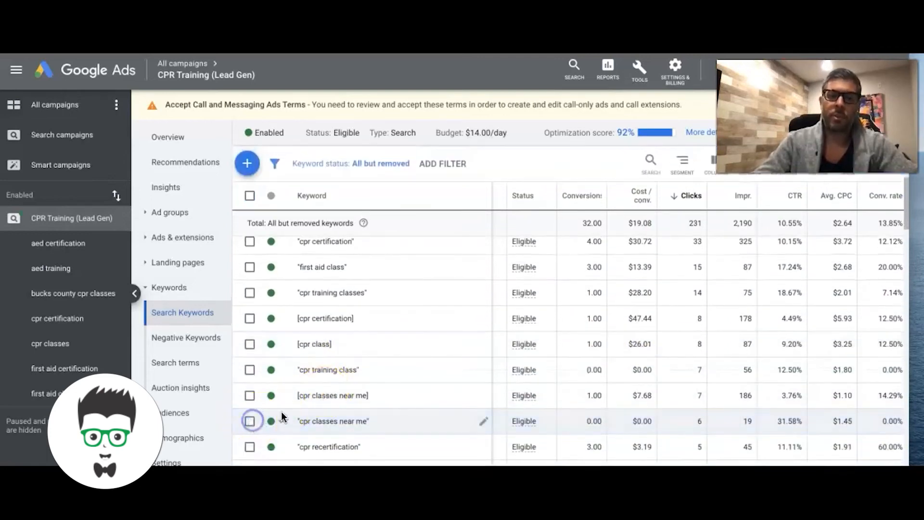
{"action": "scroll", "scroll_direction": "down", "scroll_amount": 3}
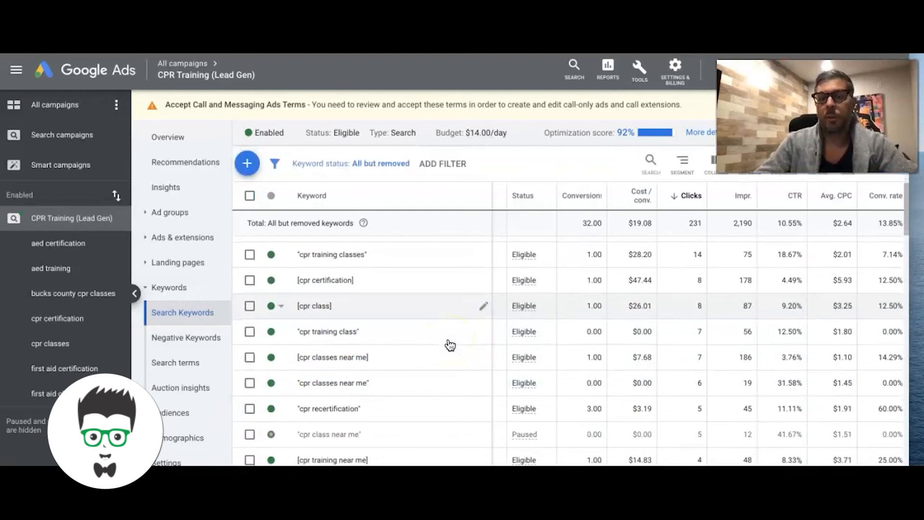
{"action": "mouse_move", "coordinate": [553, 353]}
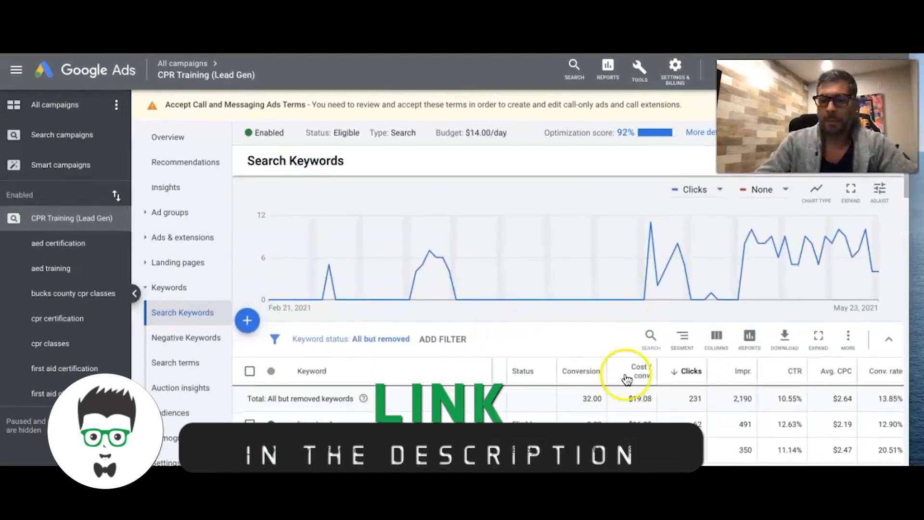
{"action": "left_click", "coordinate": [888, 339]}
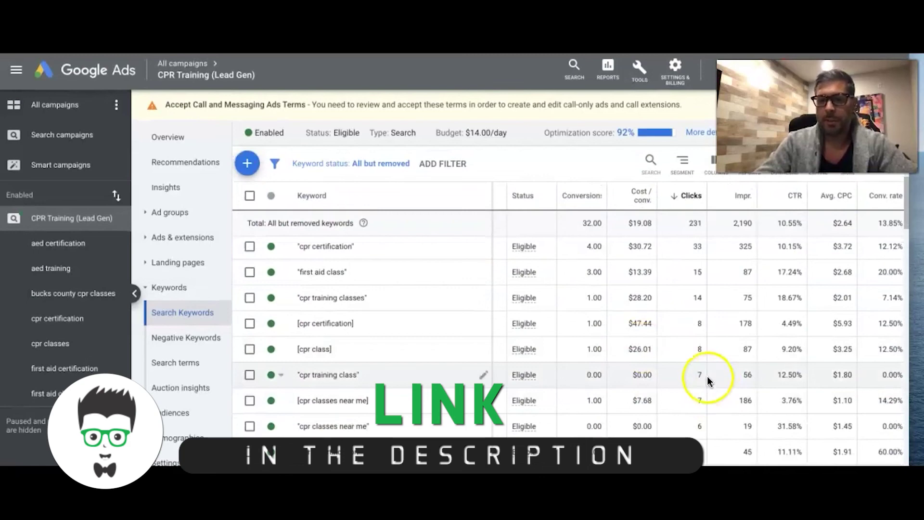
{"action": "scroll", "scroll_direction": "up", "scroll_amount": 3}
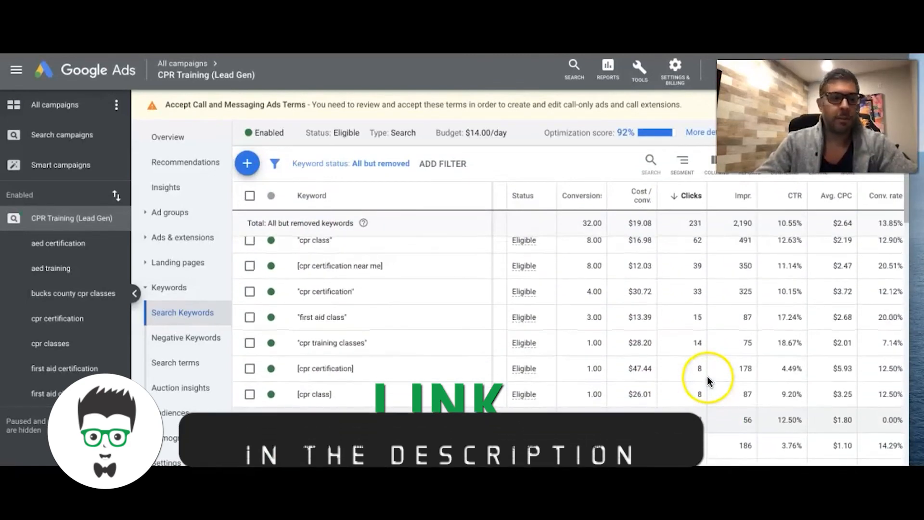